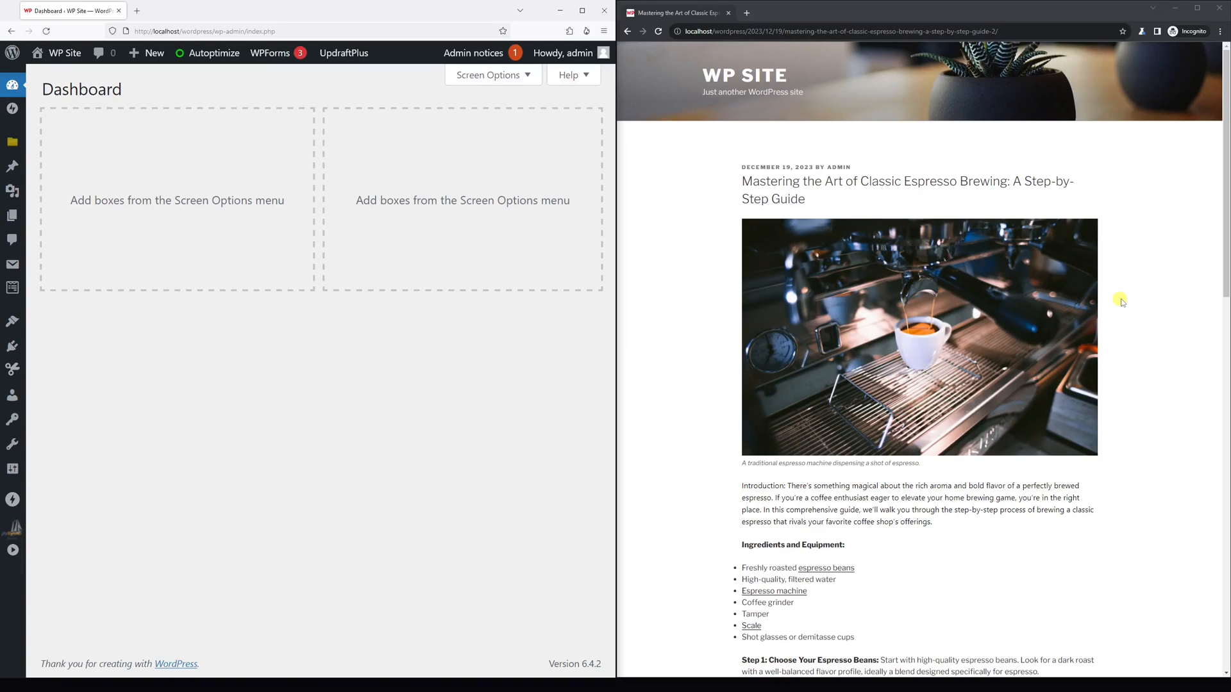
pyautogui.moveTo(1050, 77)
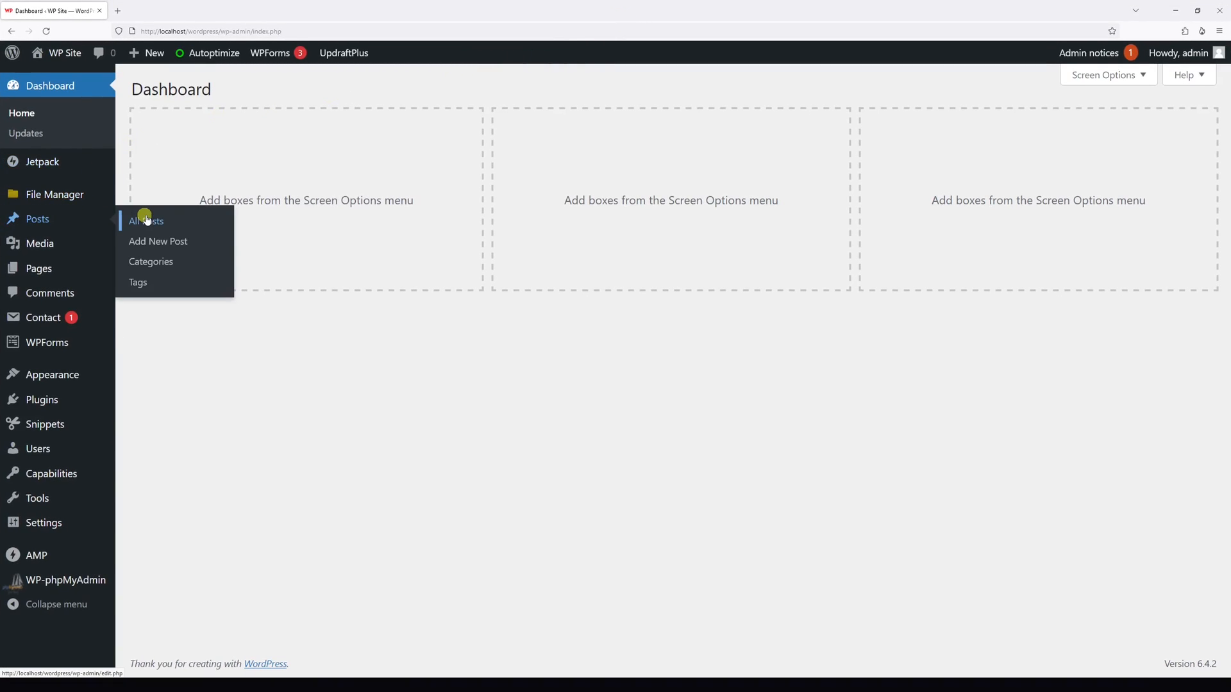
# Show All Posts and start editing 'Mastering the Art of Classic Espresso Brewing'
pyautogui.click(144, 220)
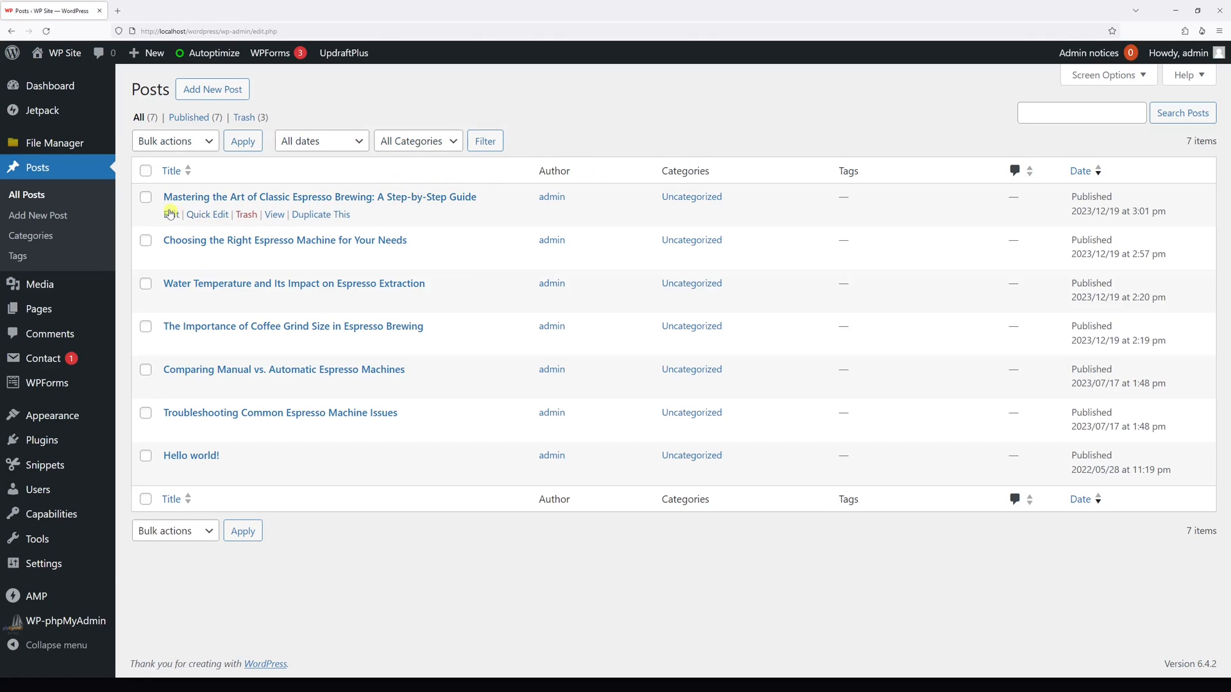
pyautogui.click(171, 215)
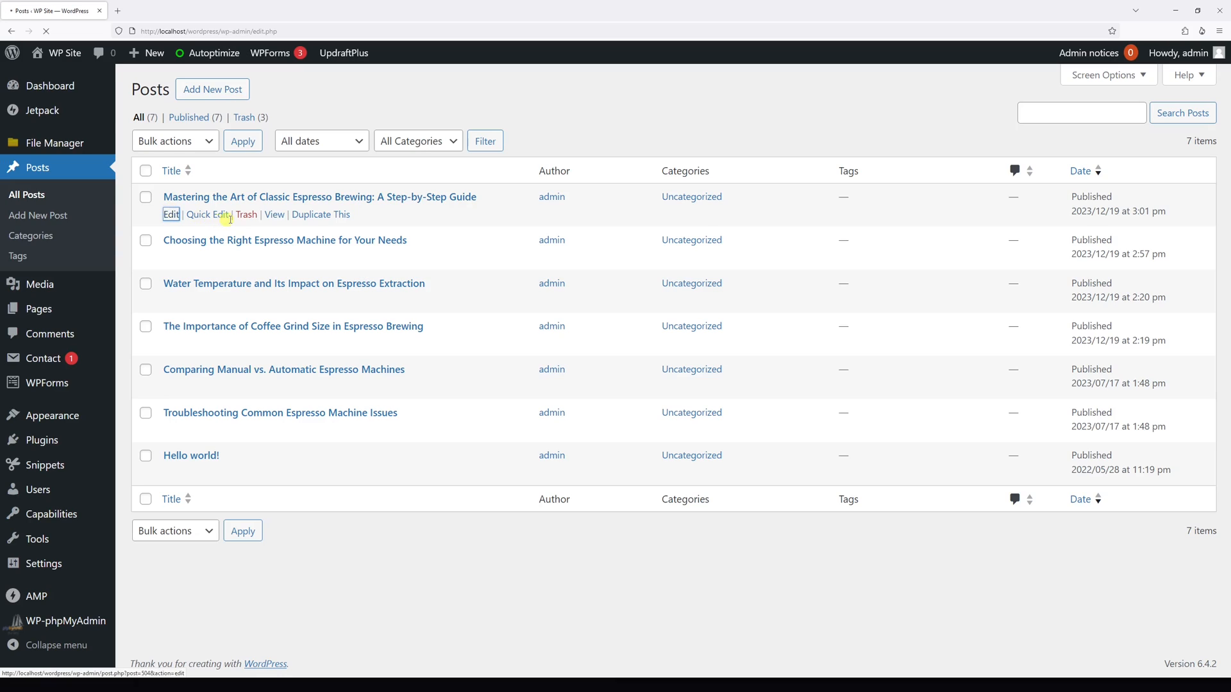
pyautogui.click(171, 214)
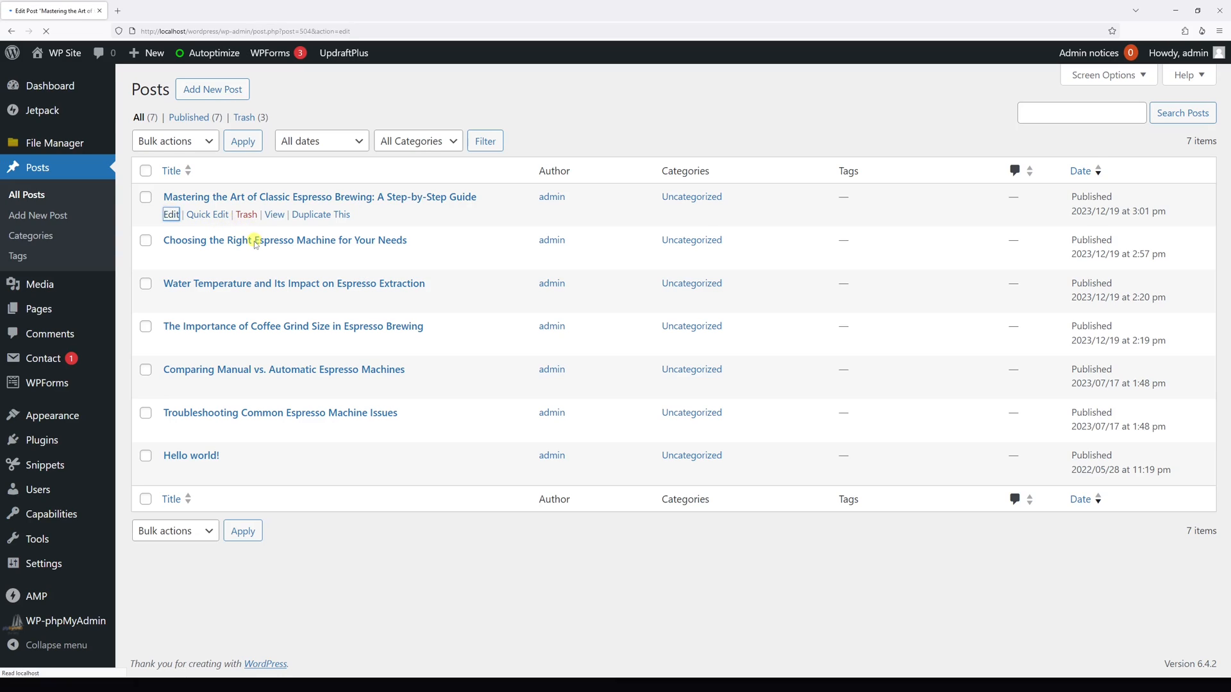
# Switch the classic espresso brewing guide to draft and confirm the unpublish
pyautogui.click(170, 214)
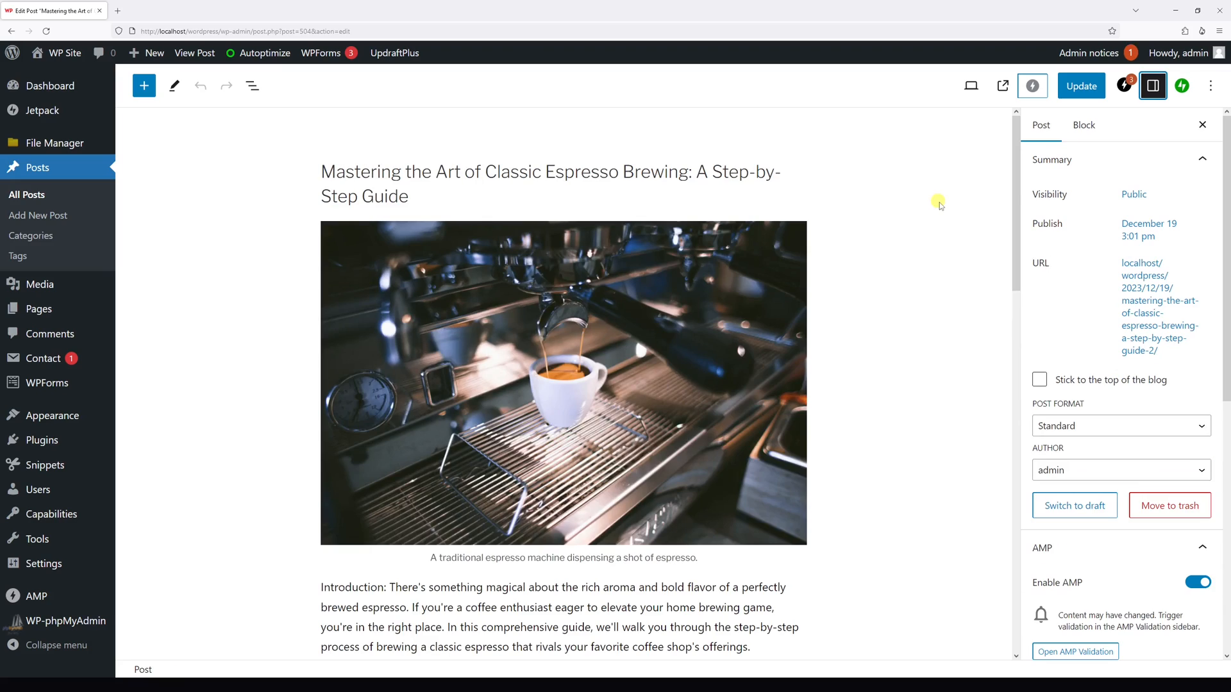
pyautogui.moveTo(1078, 185)
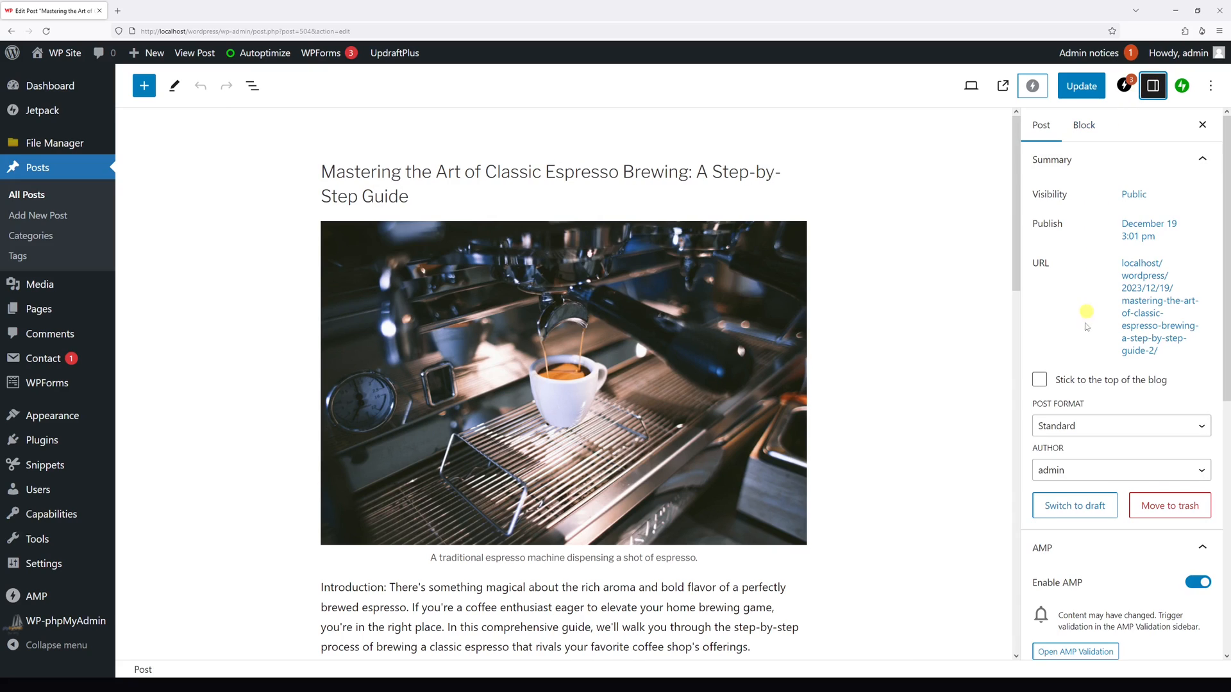
pyautogui.click(1074, 505)
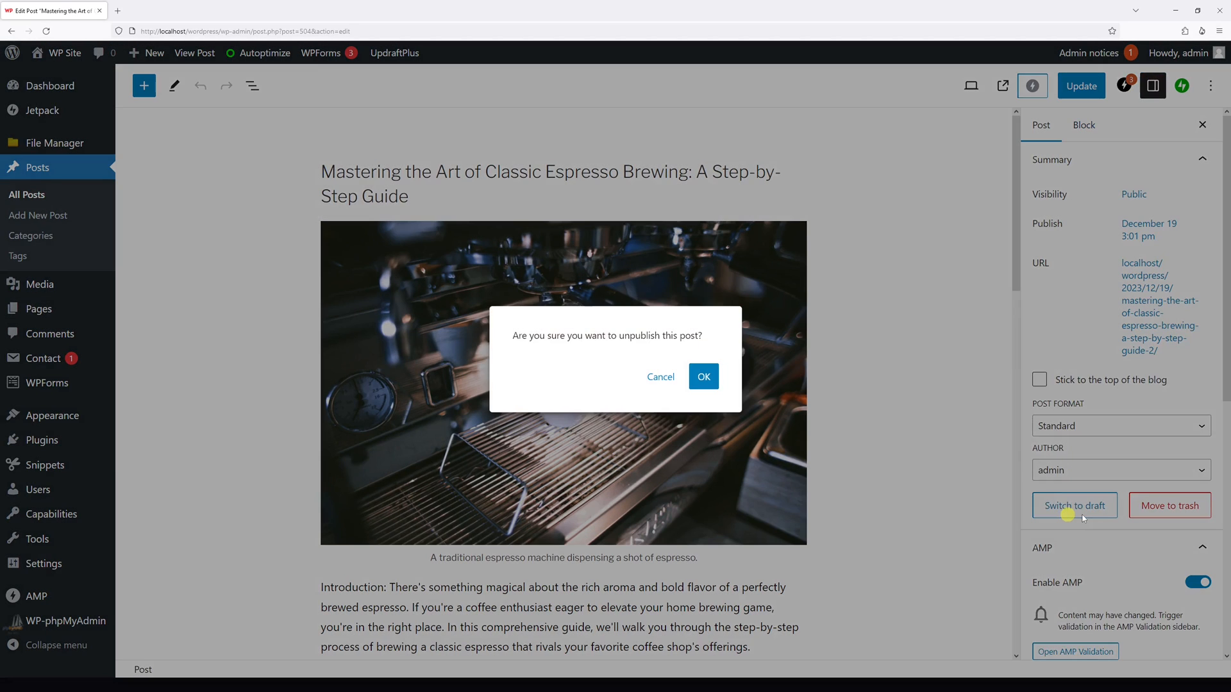
pyautogui.click(702, 376)
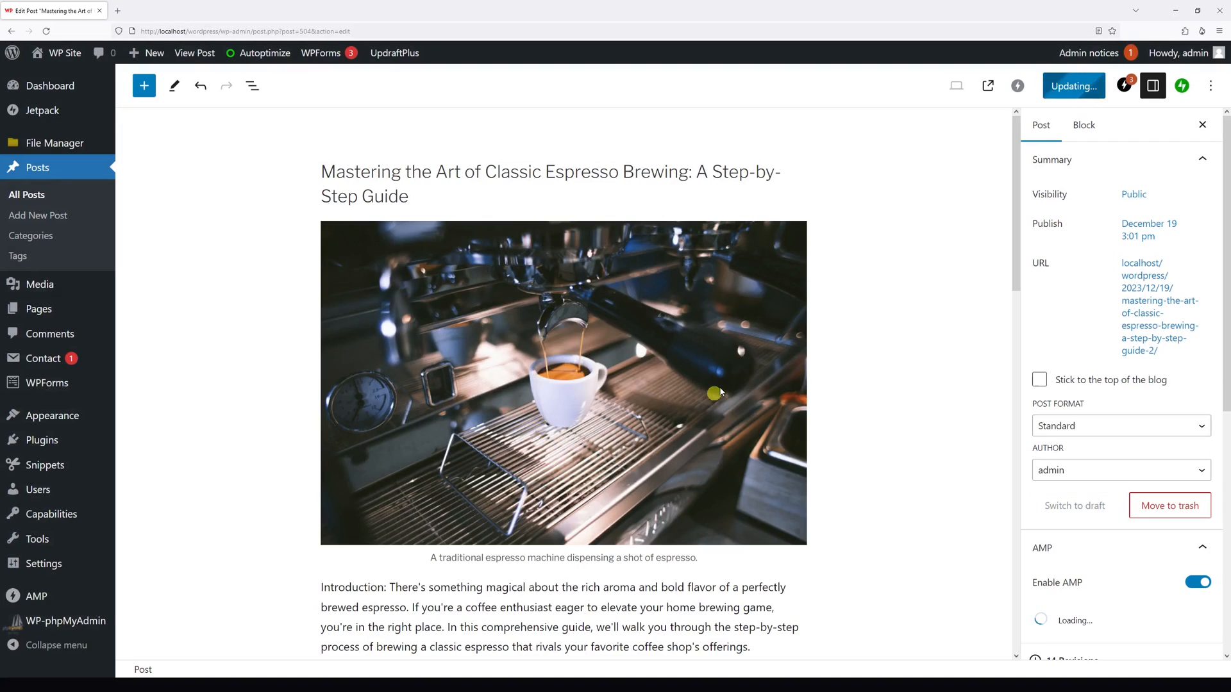
pyautogui.click(1075, 505)
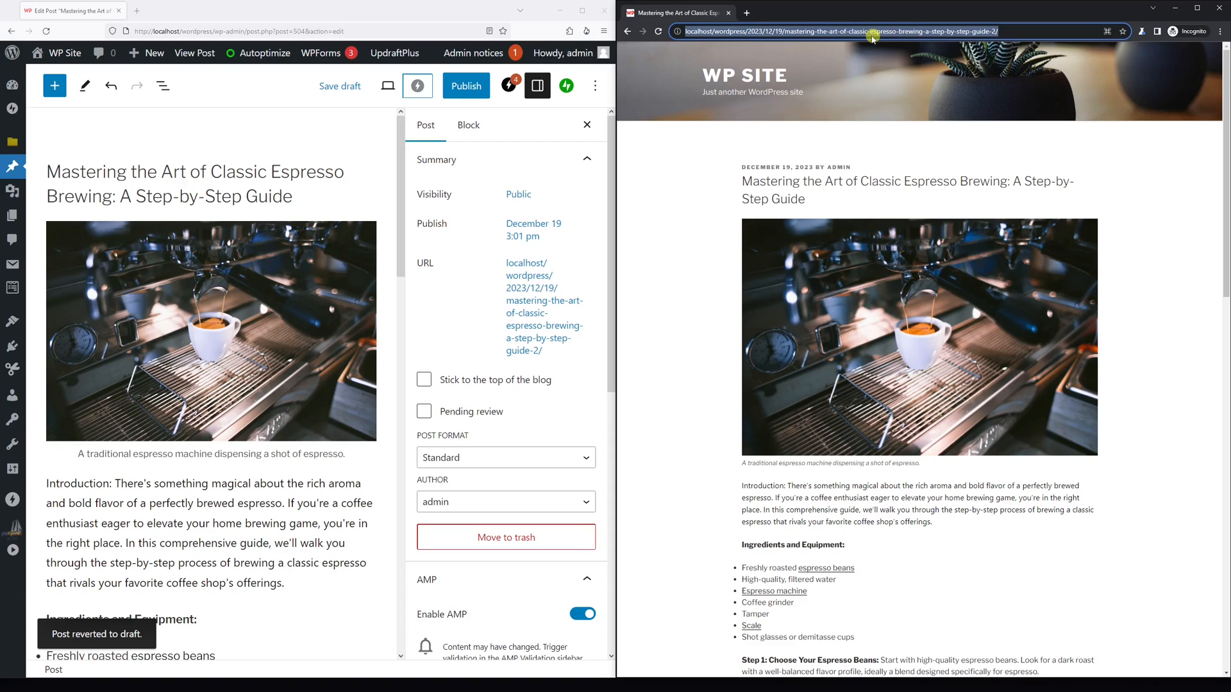
# Reload the brewing guide's public URL in the incognito window to see the 404 page
pyautogui.click(658, 31)
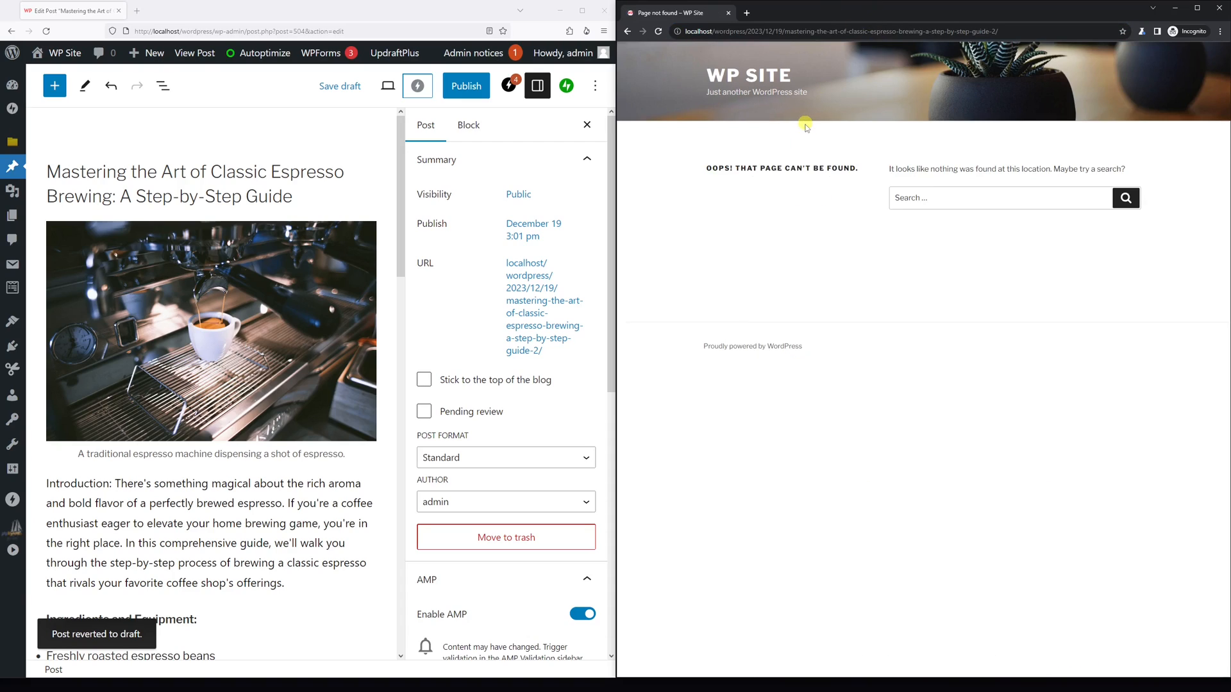
pyautogui.moveTo(735, 146)
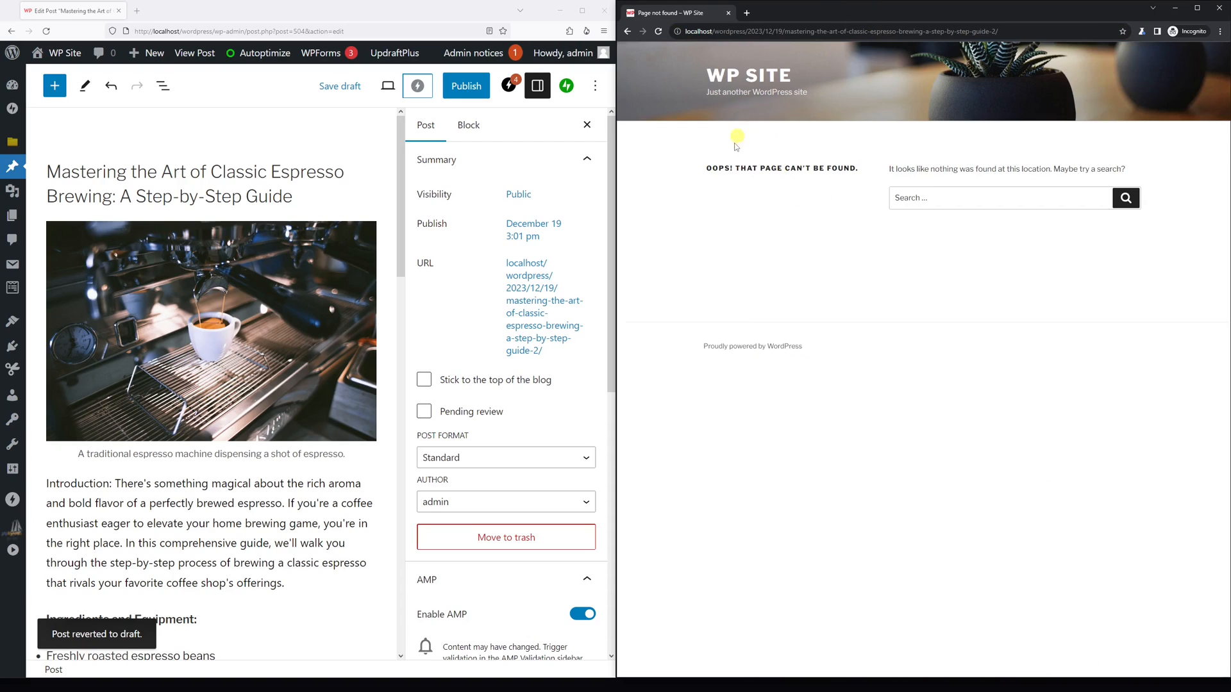
pyautogui.moveTo(645, 75)
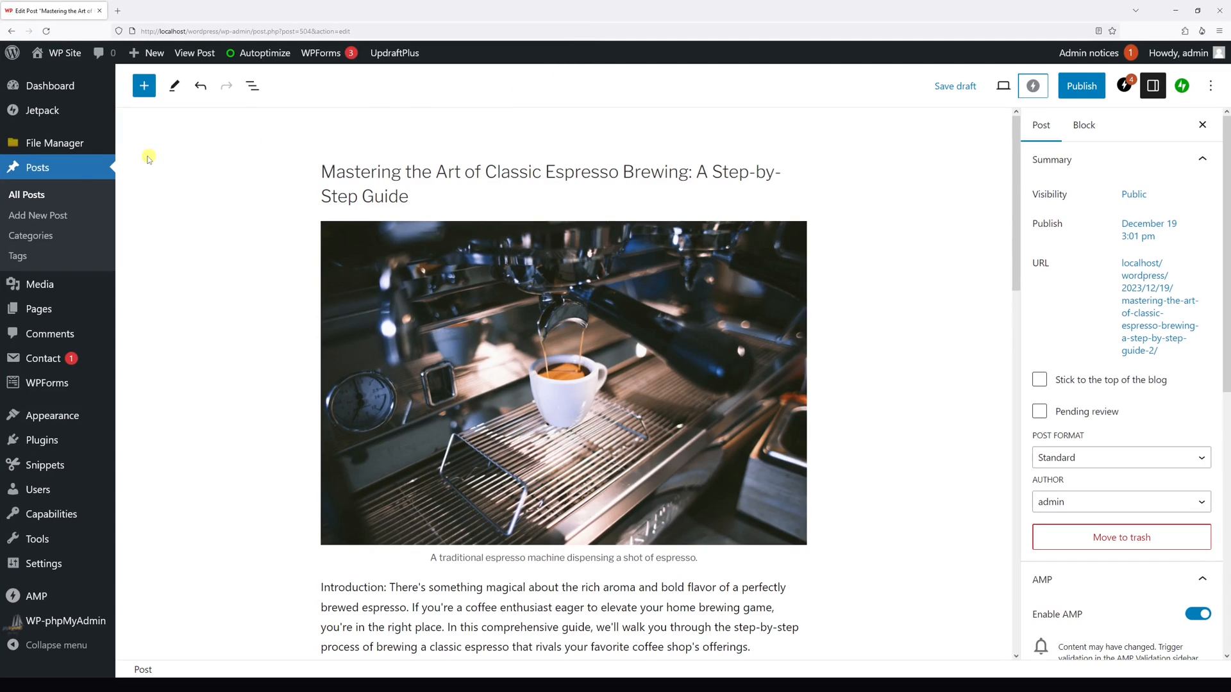
pyautogui.moveTo(78, 172)
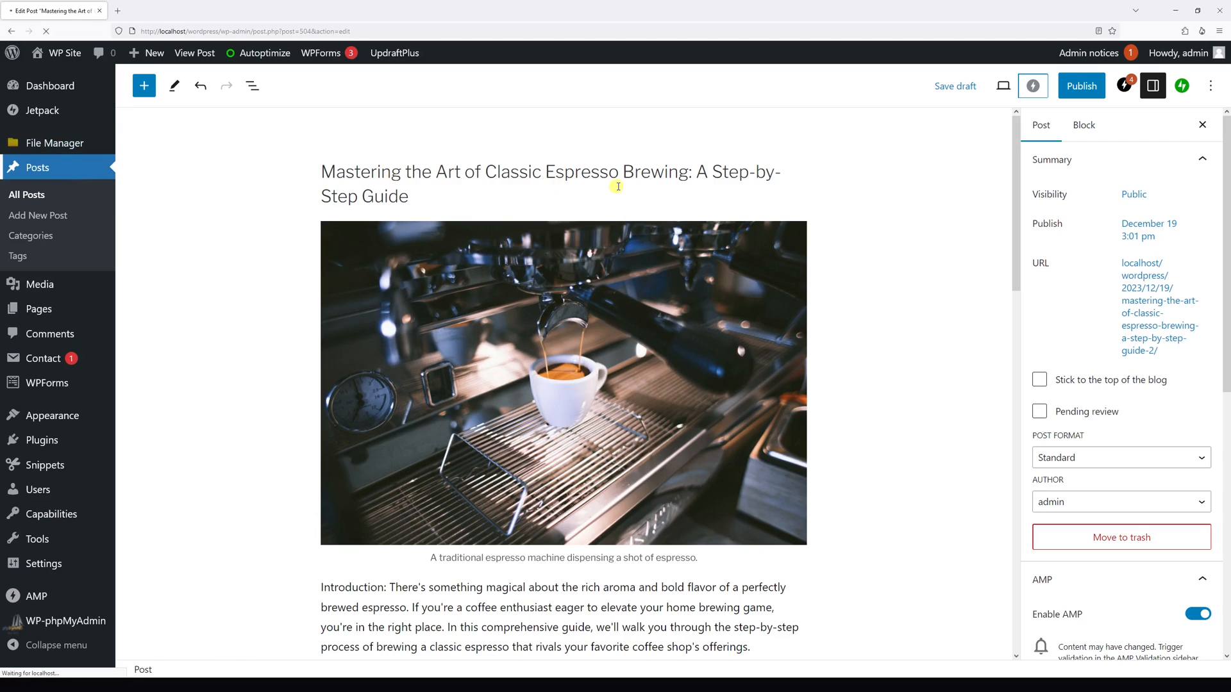
# Return to the All Posts list, where the brewing guide now shows as Draft
pyautogui.click(27, 195)
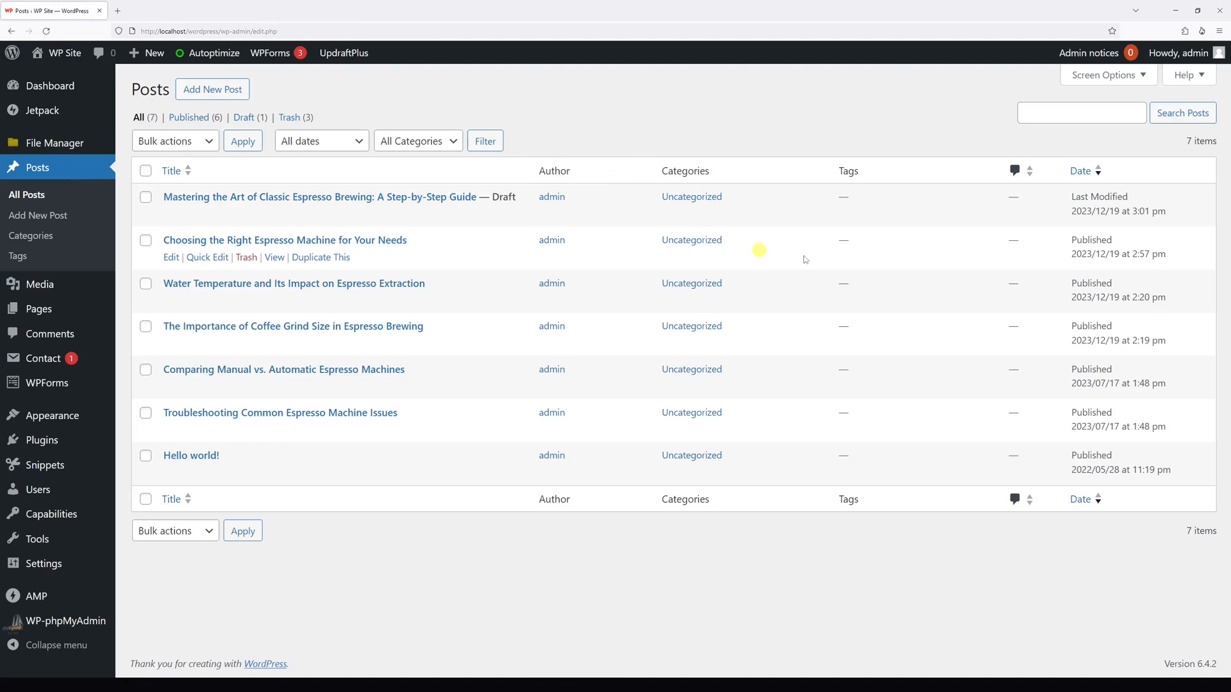
pyautogui.moveTo(1066, 239)
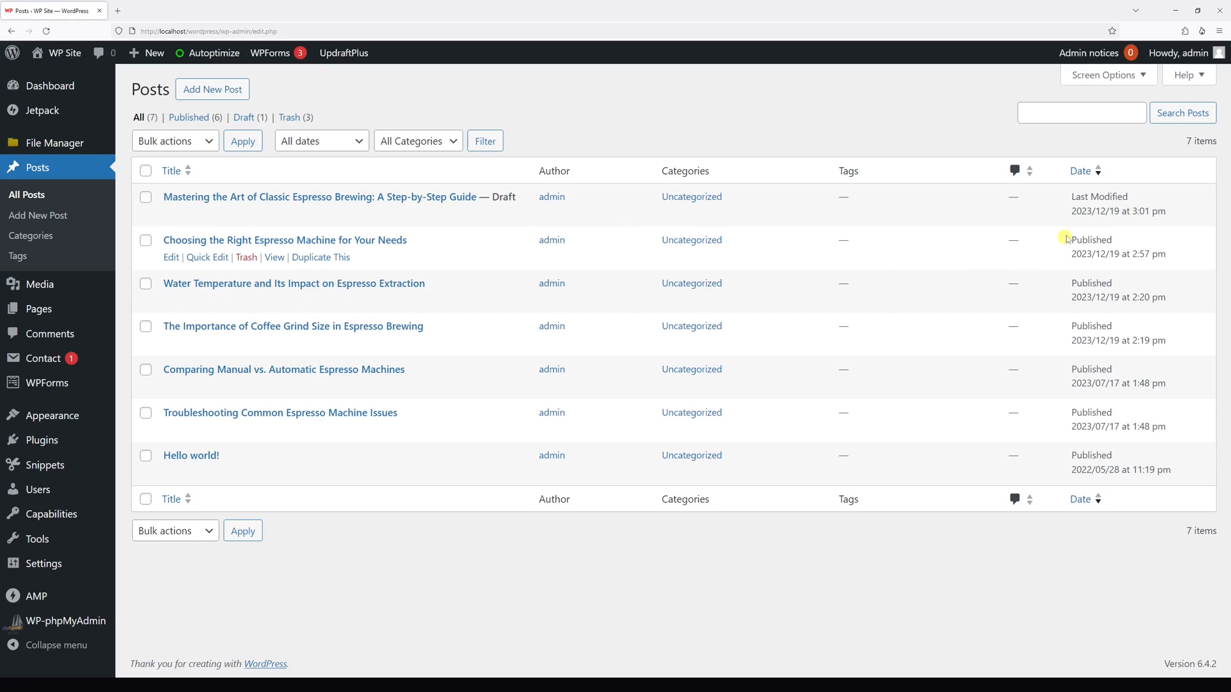
pyautogui.moveTo(134, 246)
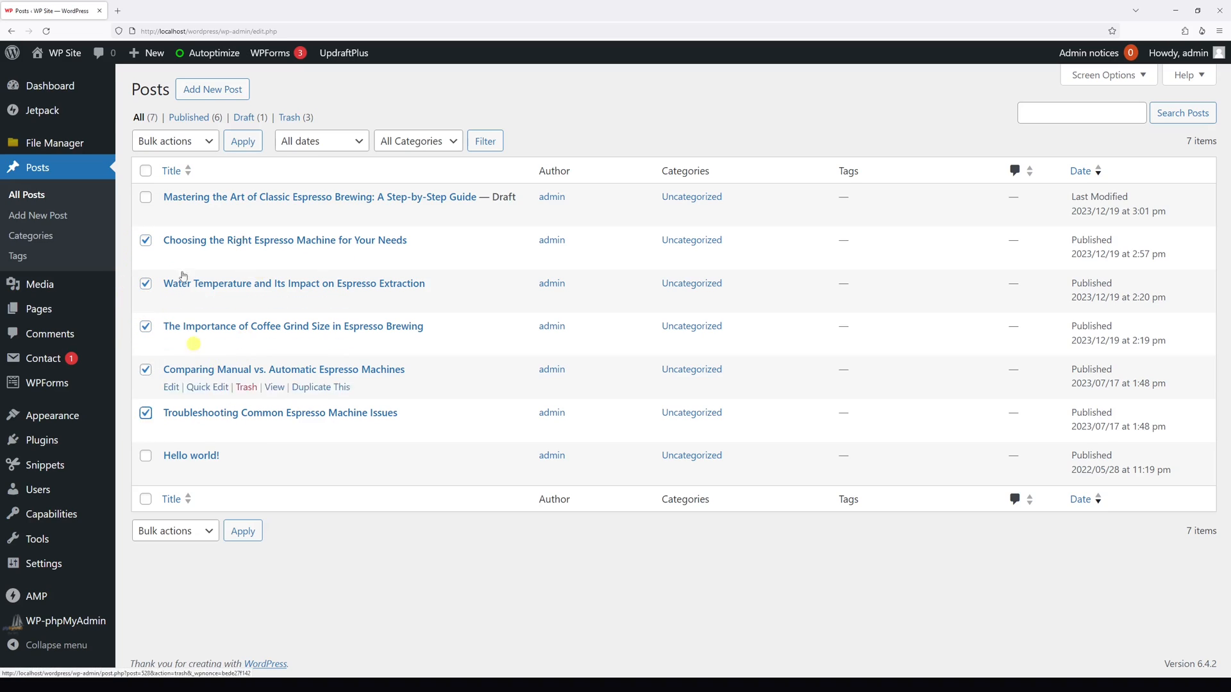
# Bulk-edit the five ticked espresso posts, set Status to Draft and update them
pyautogui.click(173, 141)
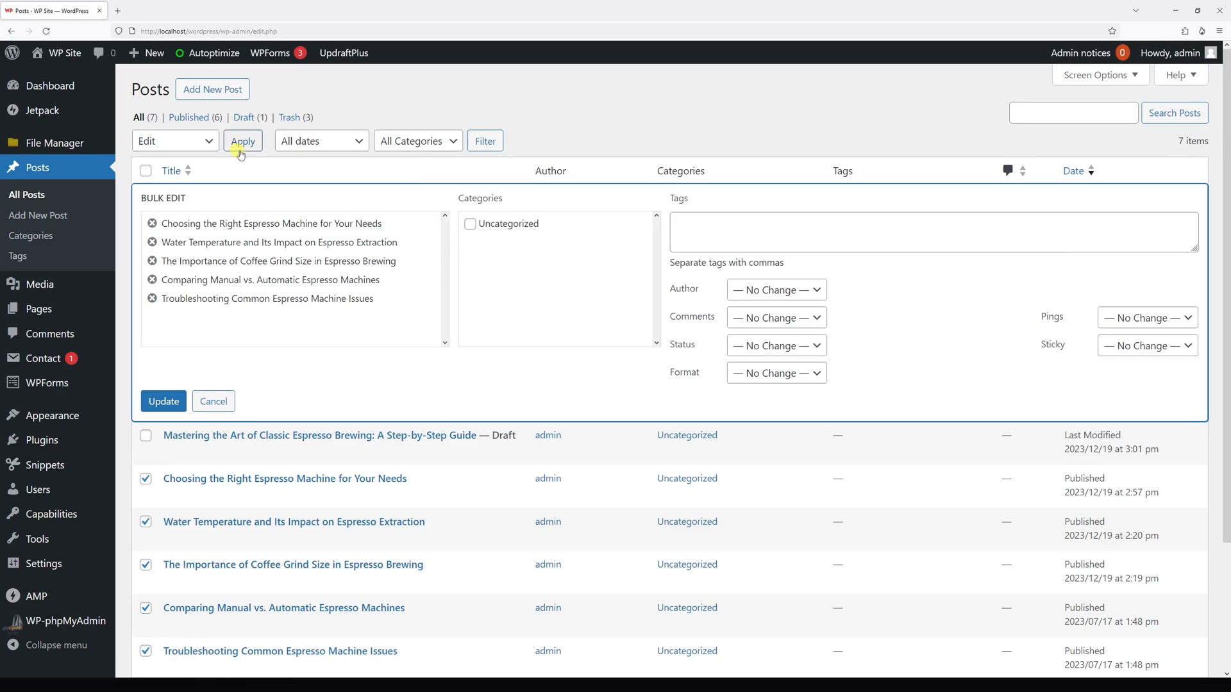
pyautogui.moveTo(691, 352)
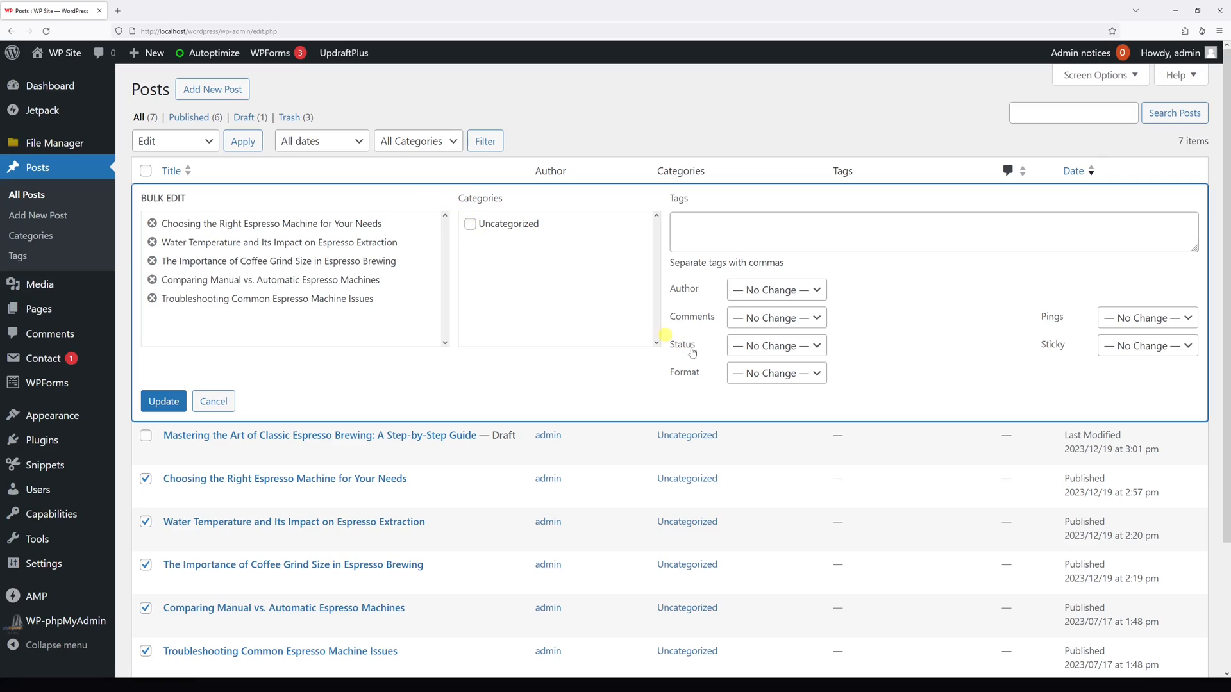
pyautogui.moveTo(776, 345)
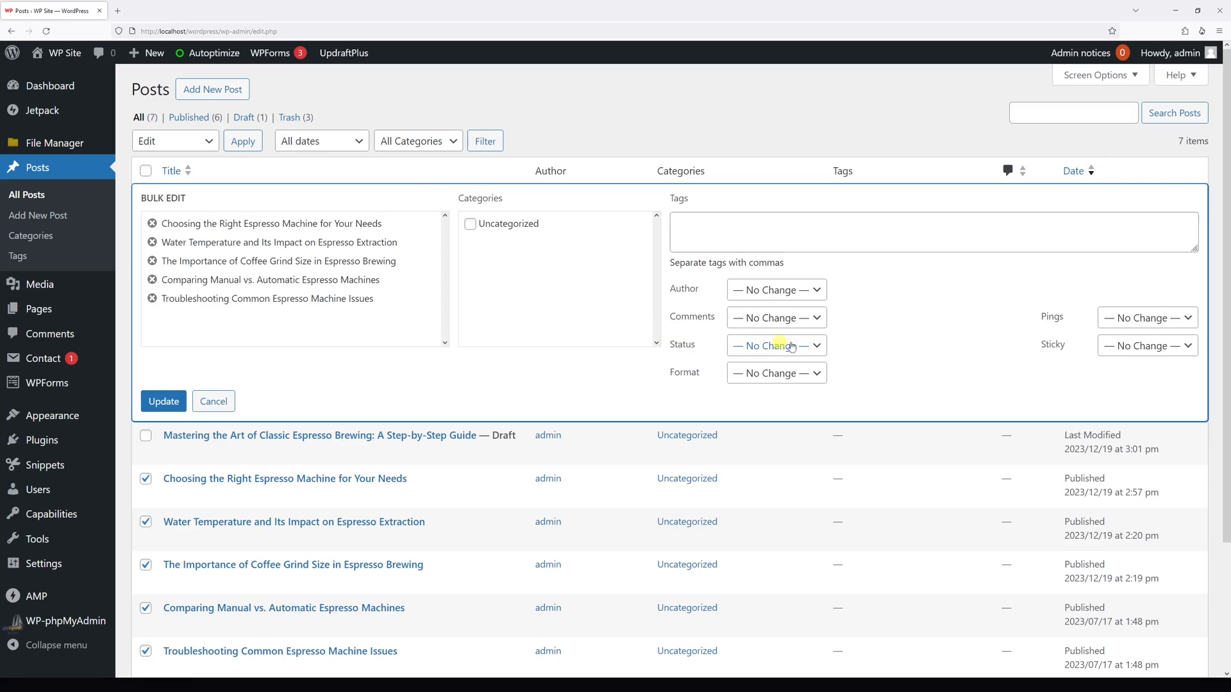
pyautogui.click(775, 345)
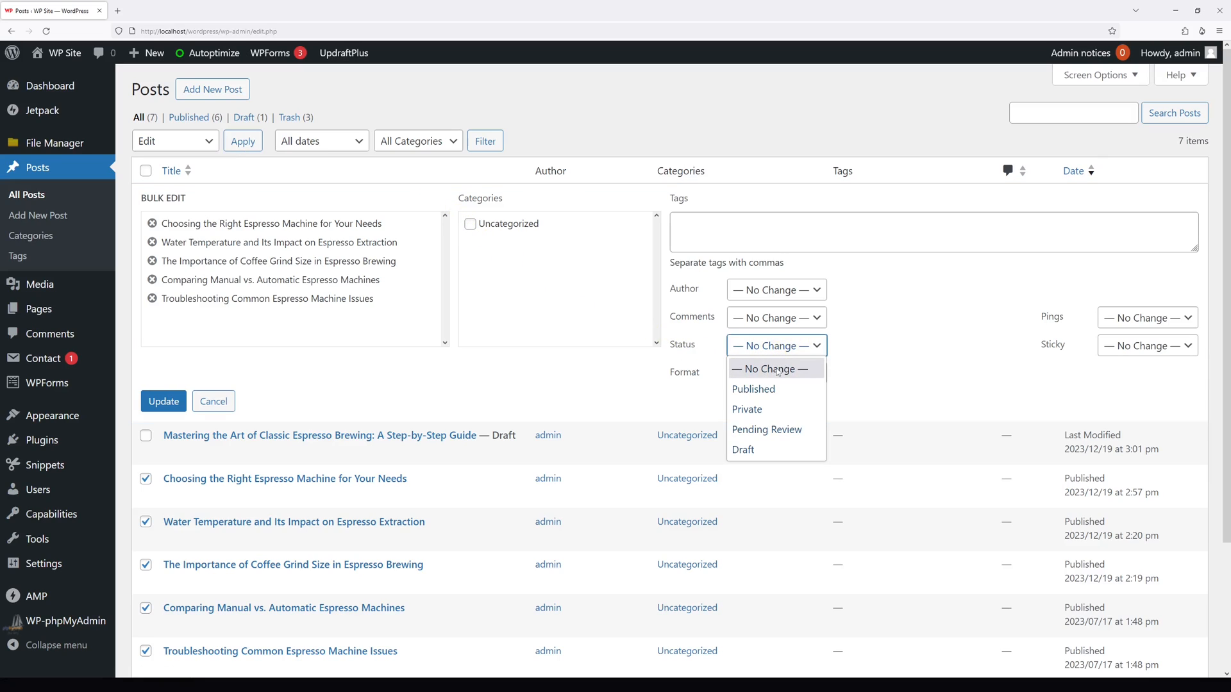
pyautogui.click(743, 450)
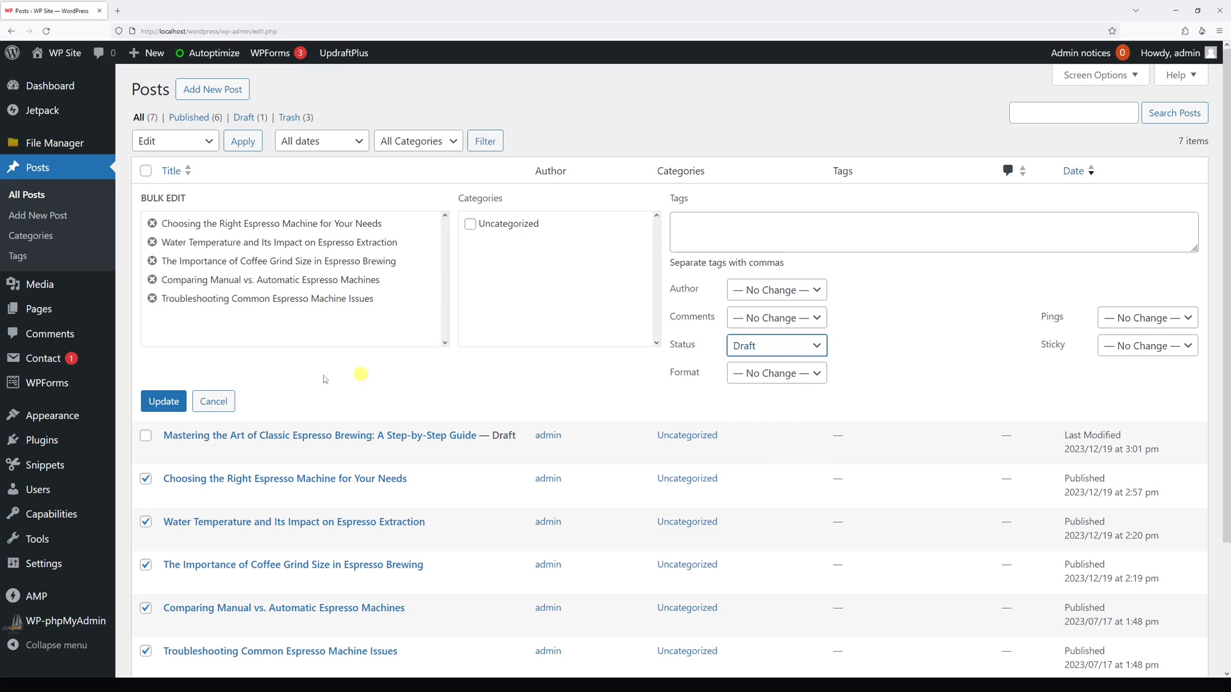
pyautogui.click(163, 401)
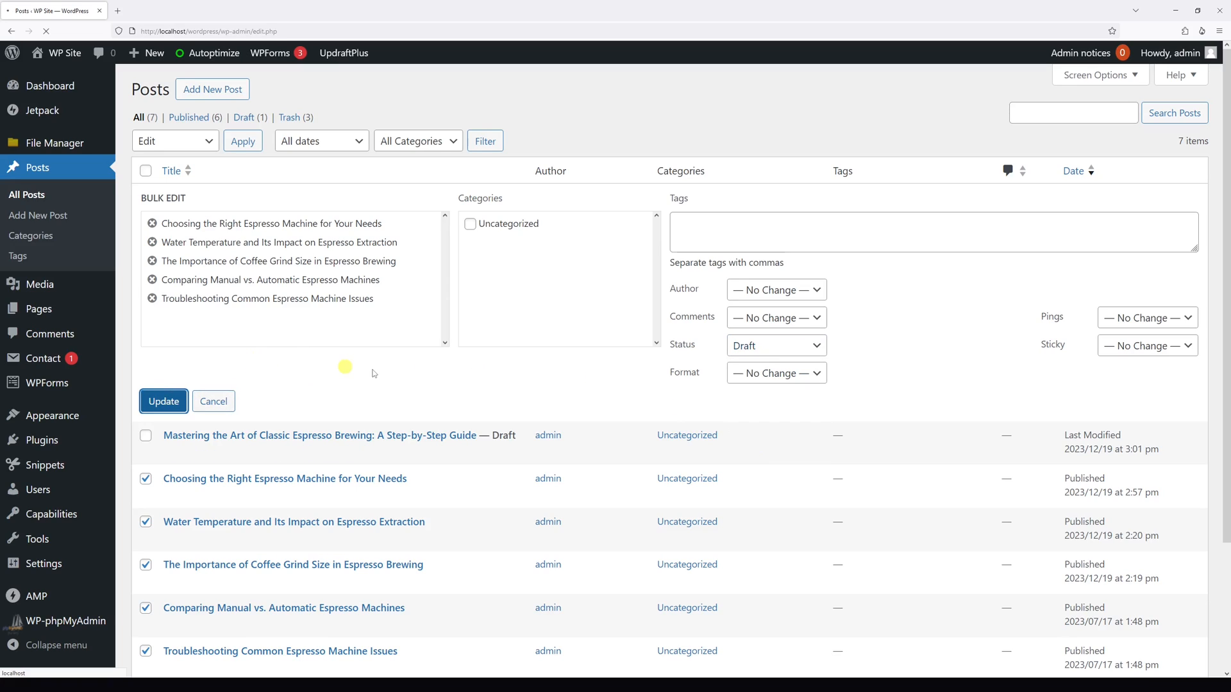
# Dismiss the '5 posts updated' notice, leaving only 'Hello world!' published
pyautogui.click(163, 401)
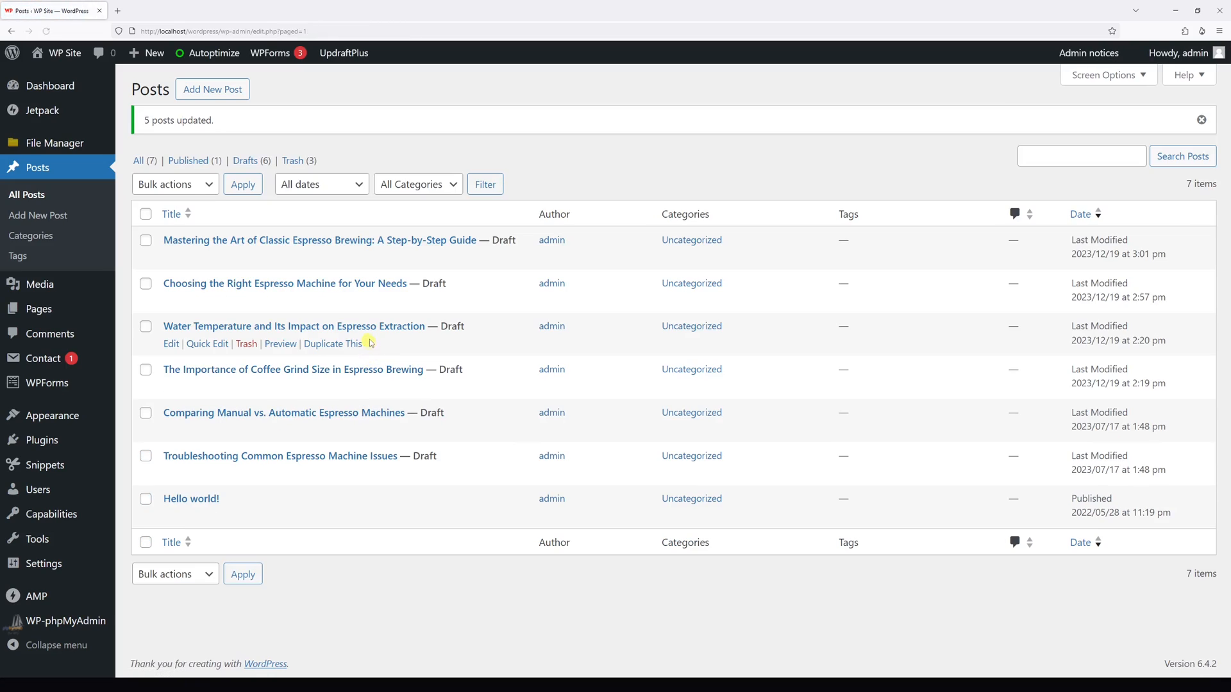
pyautogui.click(1200, 121)
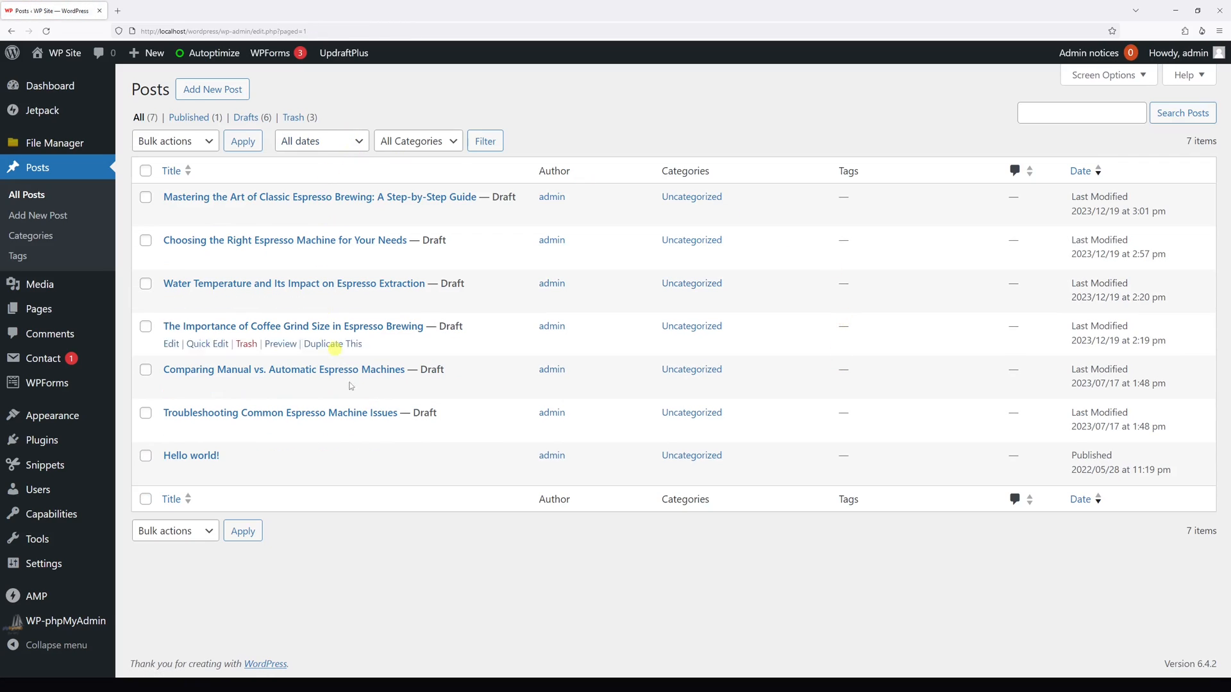
pyautogui.moveTo(607, 62)
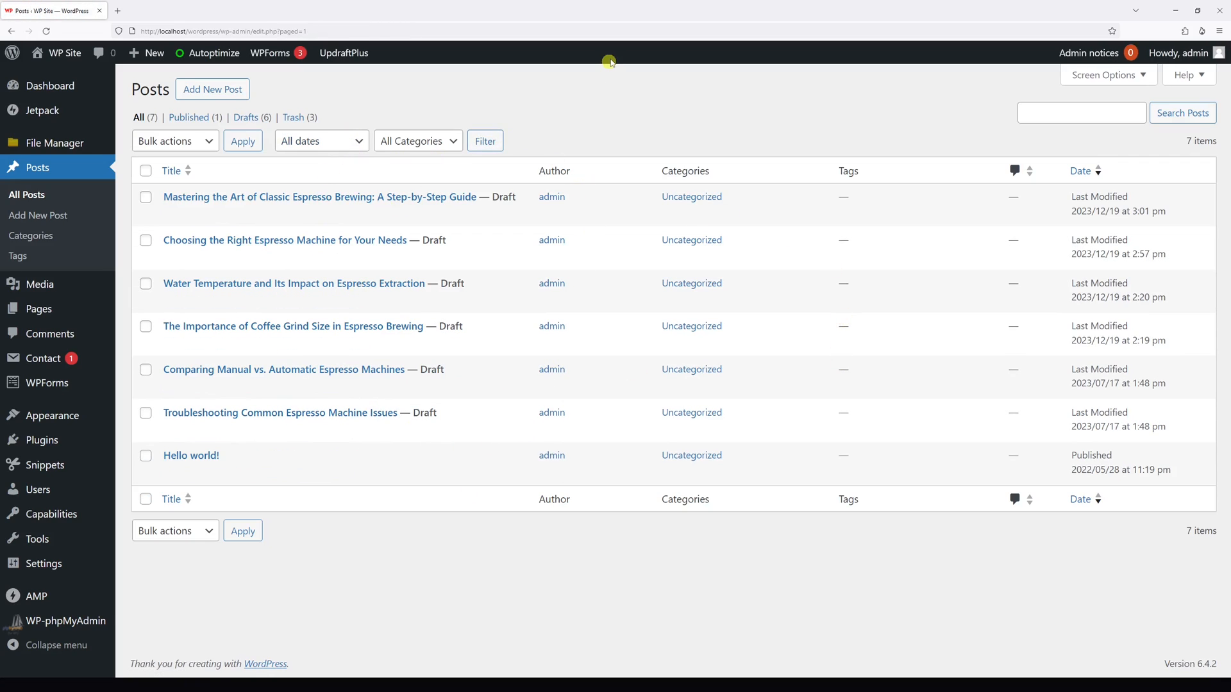